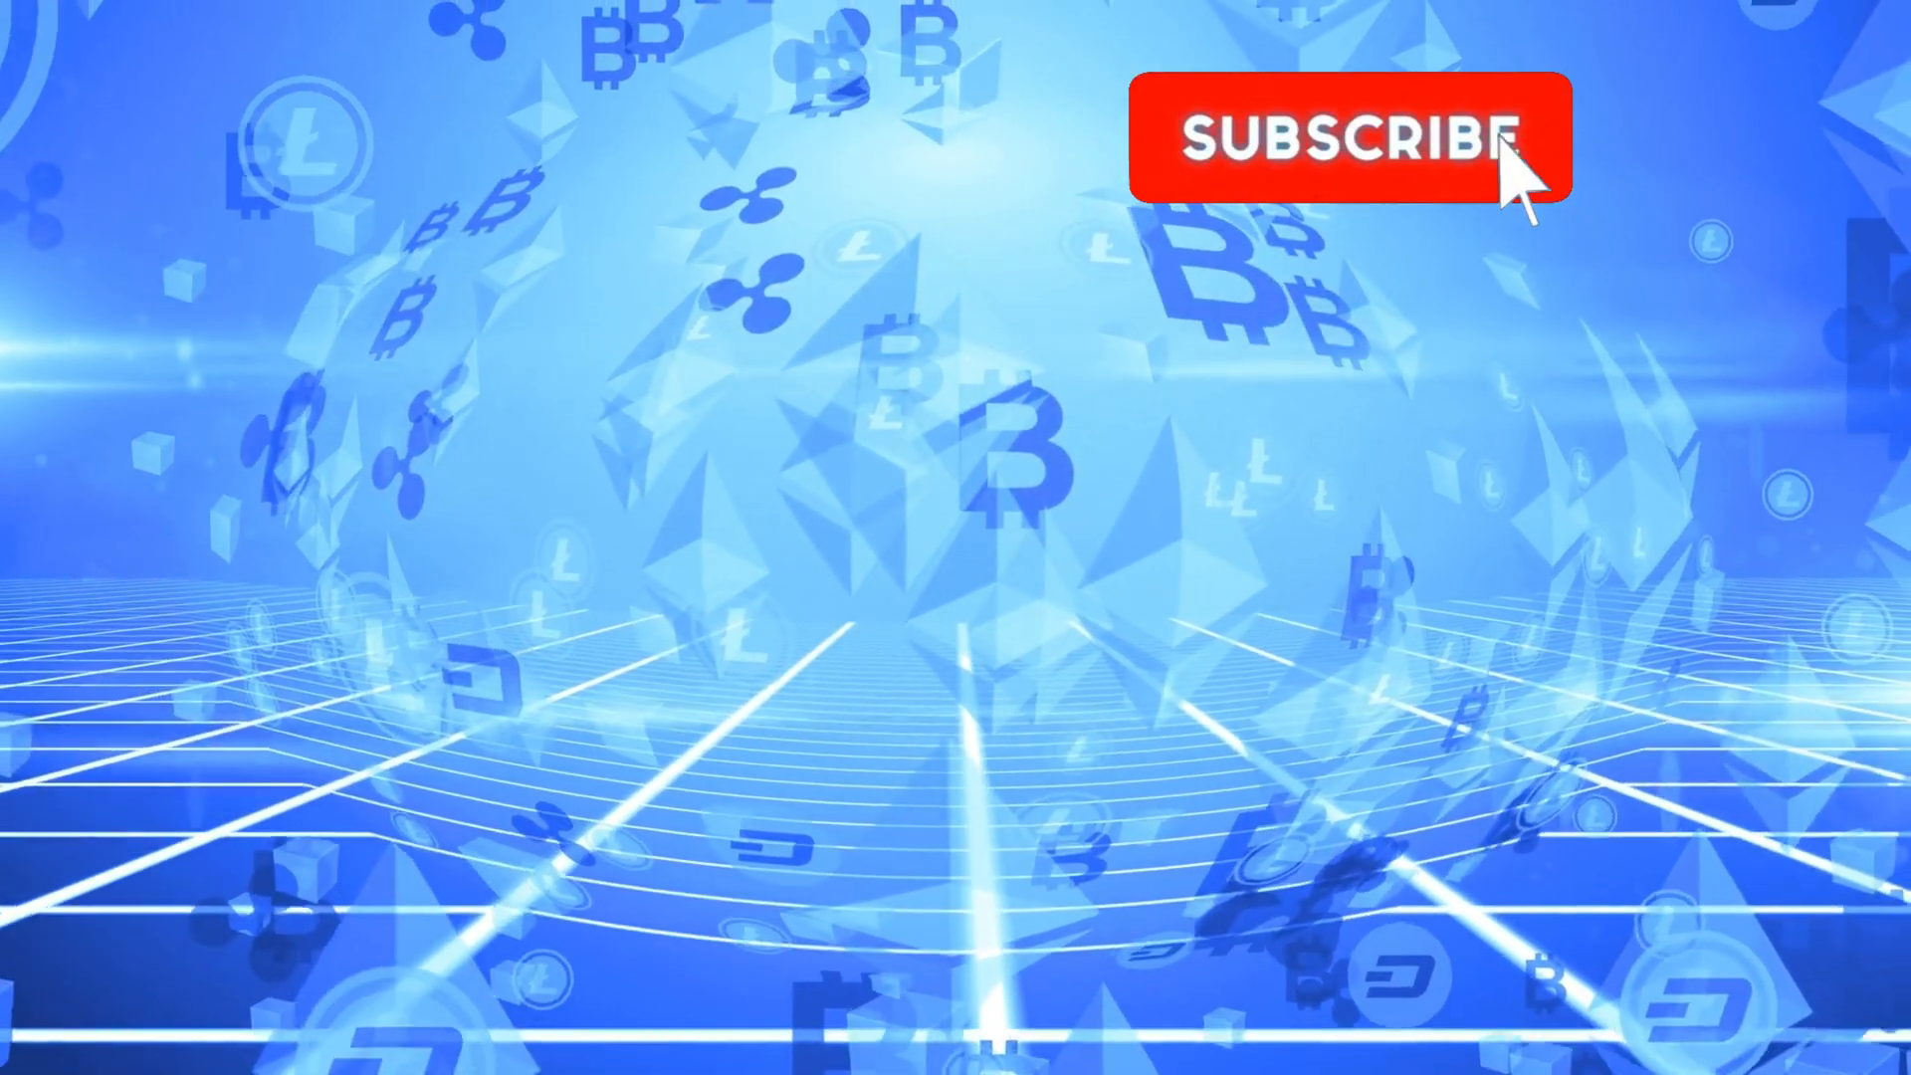
click(1346, 137)
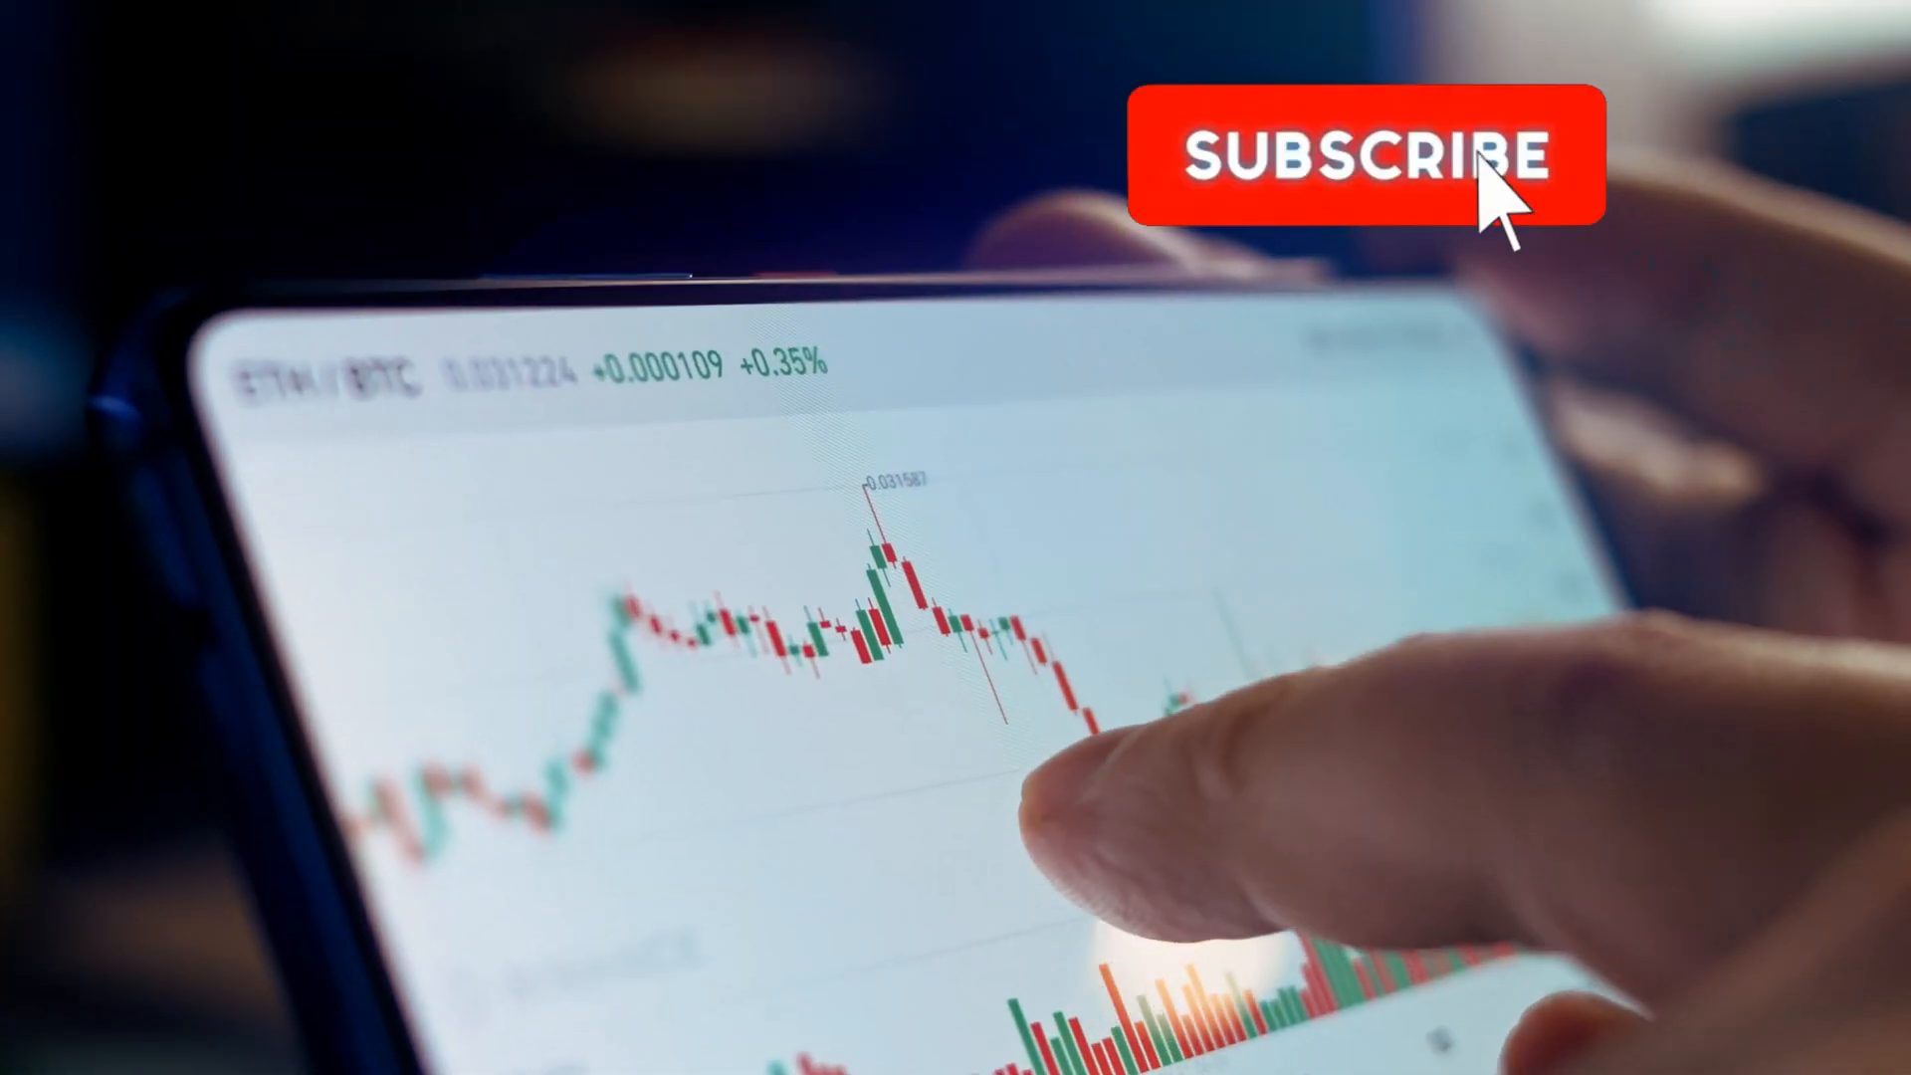
click(1357, 153)
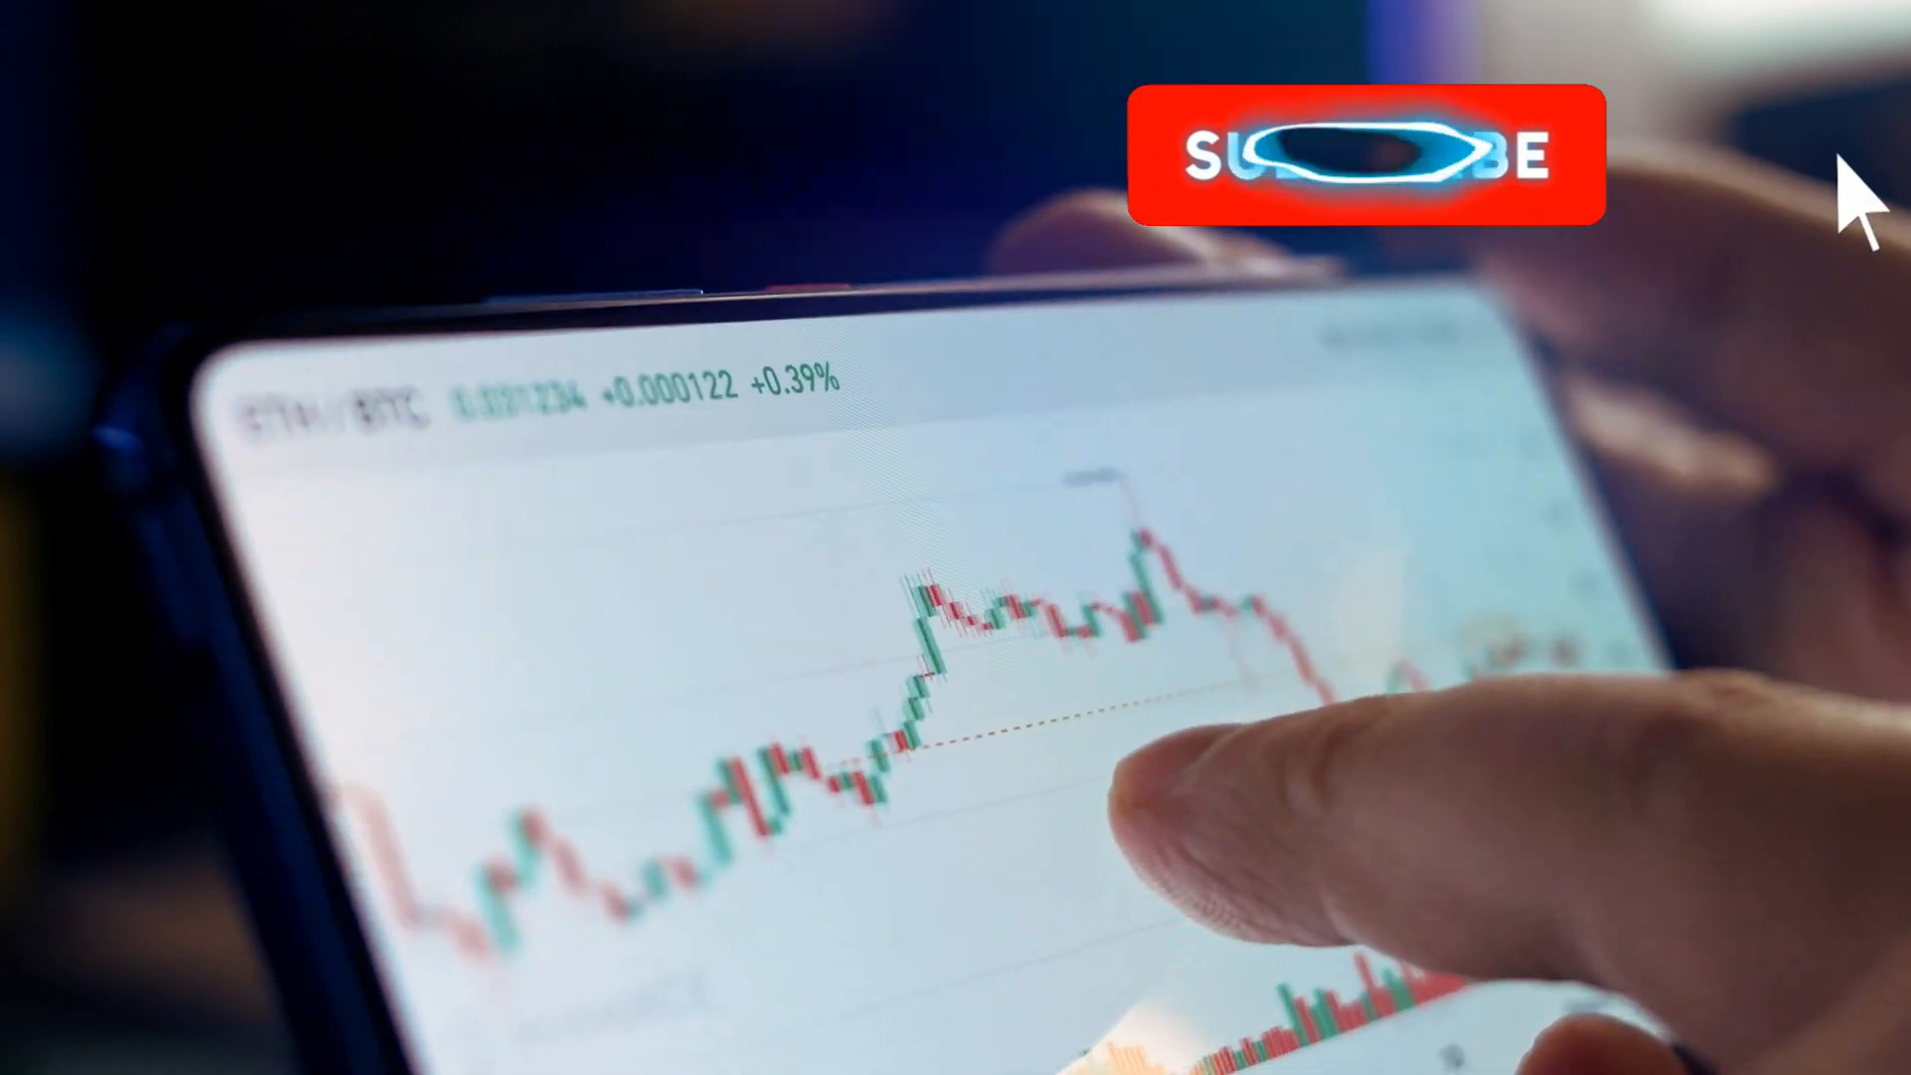